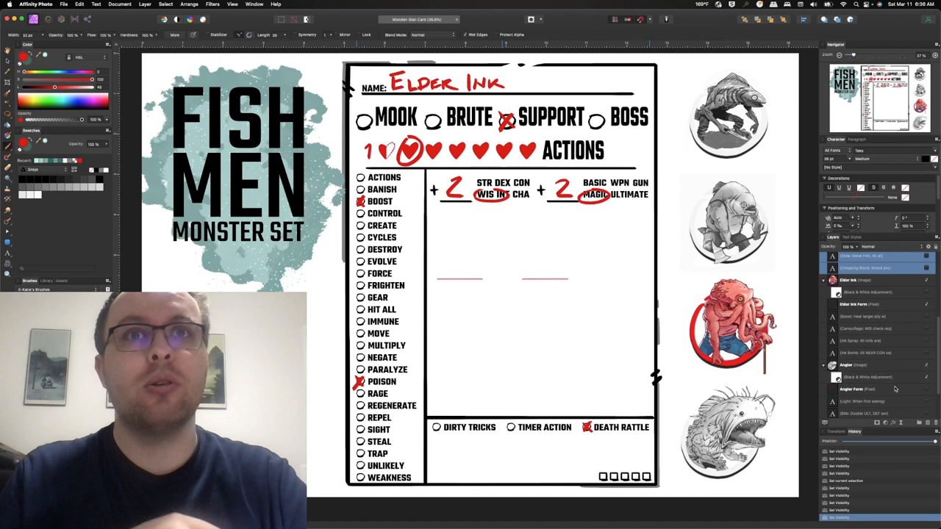
mouse_move(928, 319)
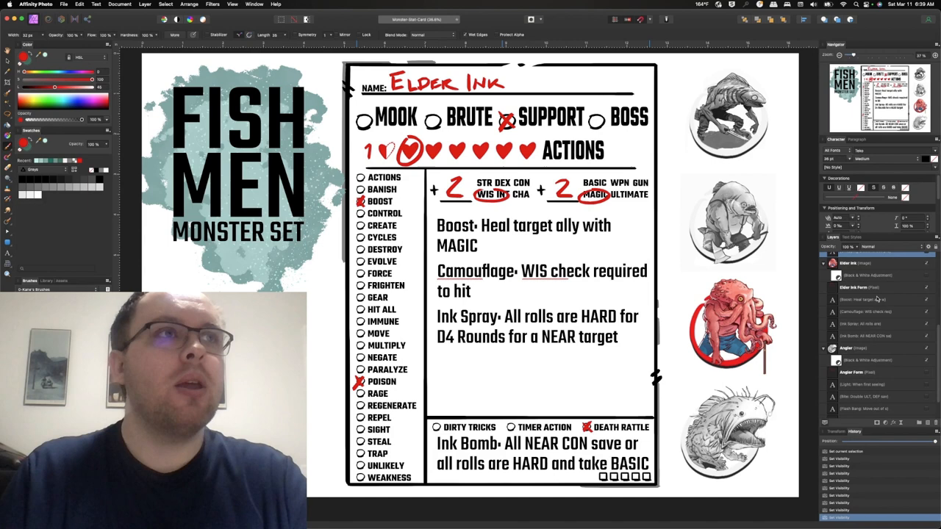
Toggle layer visibility to show the Angler image and Angler Form, hiding Elder Ink
left_click(867, 287)
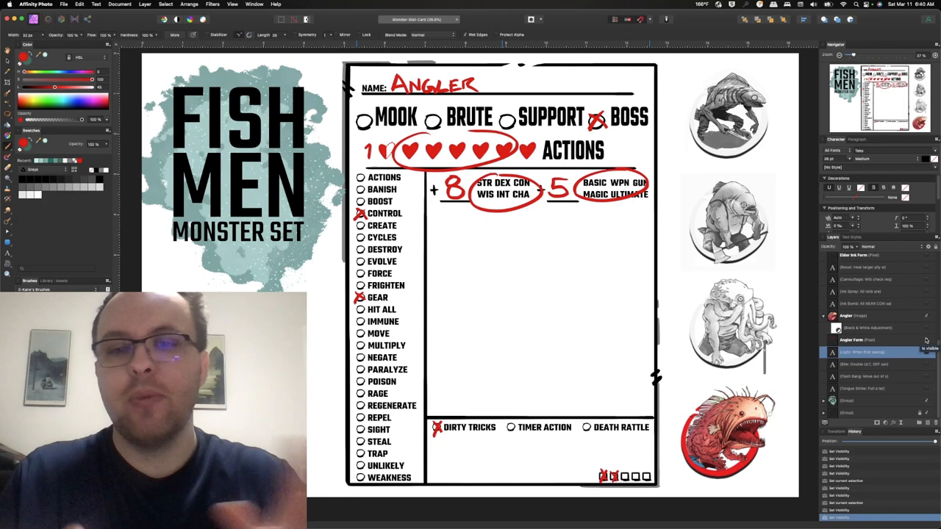
mouse_move(606, 265)
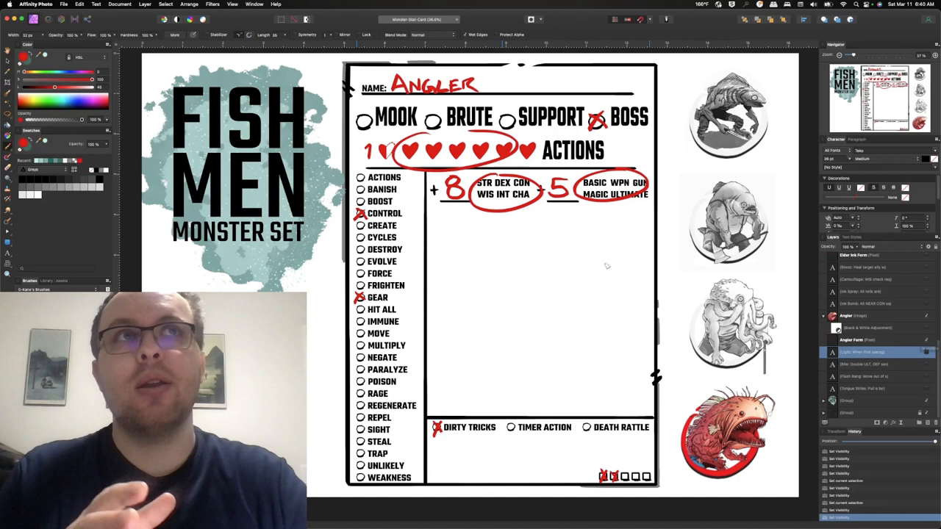